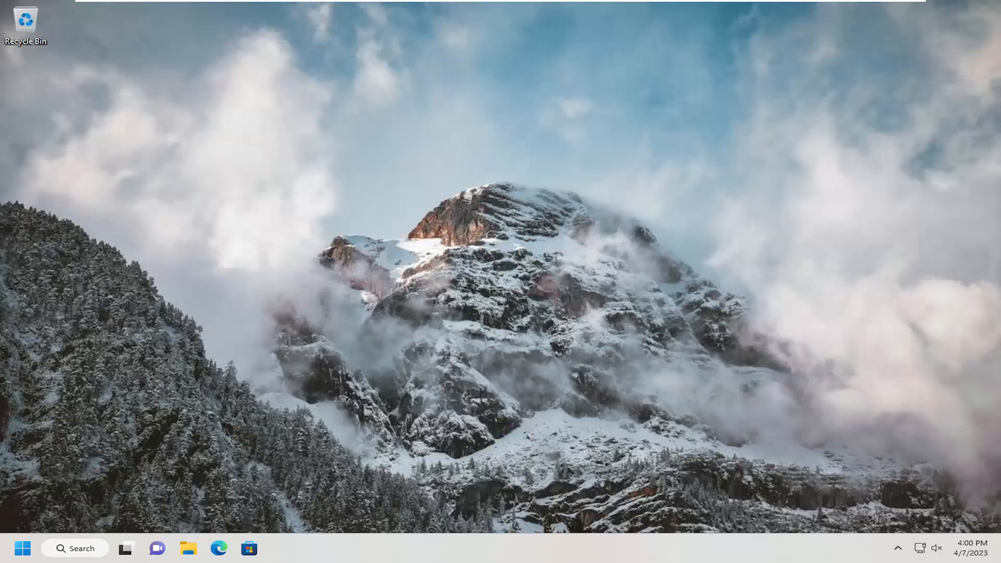
mouse_move(265, 361)
type("se")
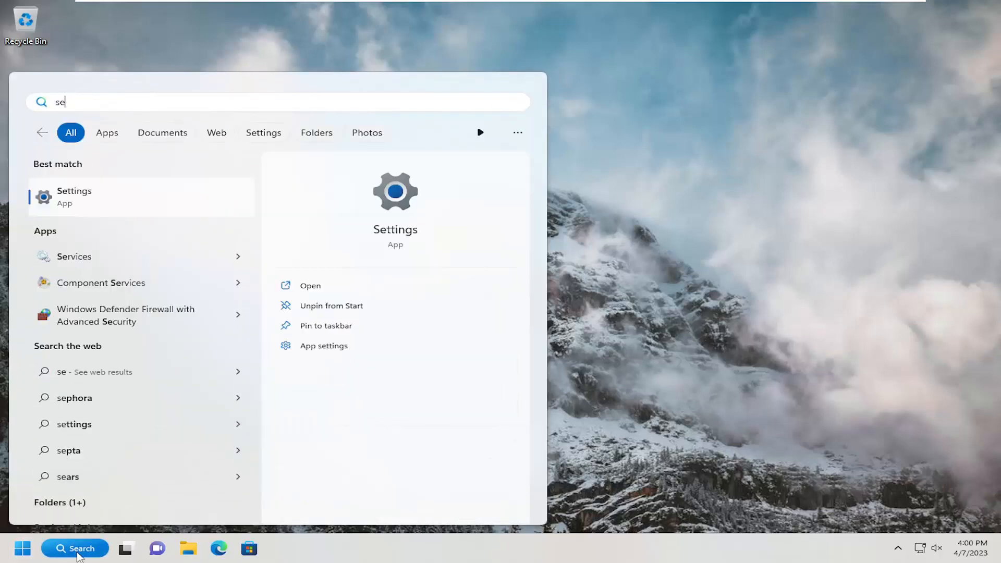
- Search the taskbar for 'settings' and launch the Settings app from the results
type("ttings")
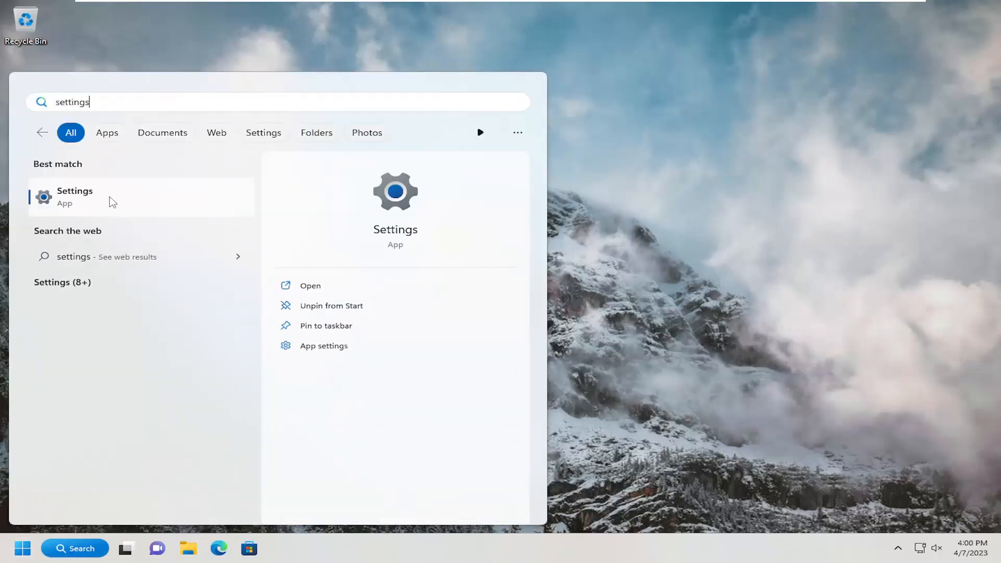
left_click(75, 196)
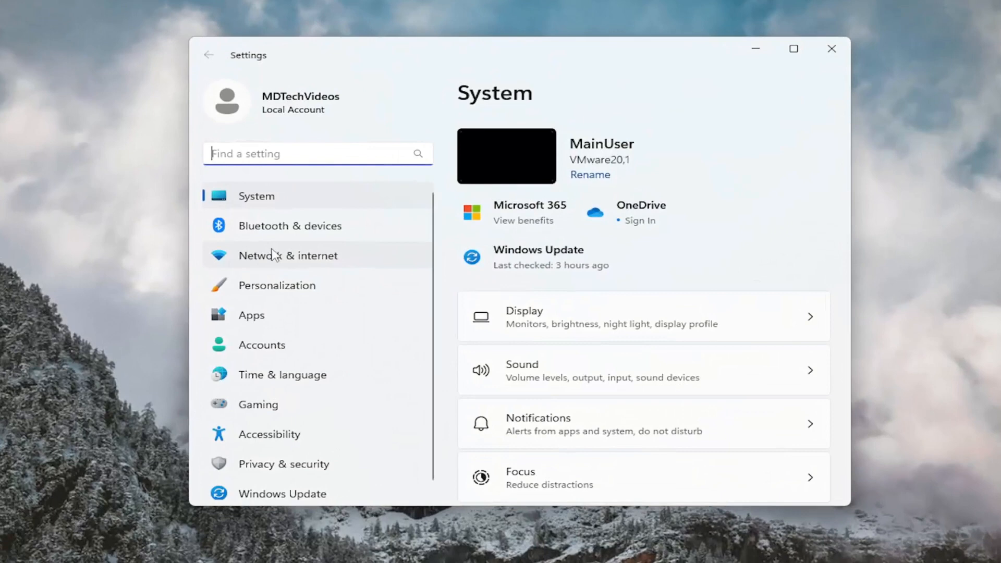
- Go to Personalization and scroll down to reach the Themes entry
left_click(277, 286)
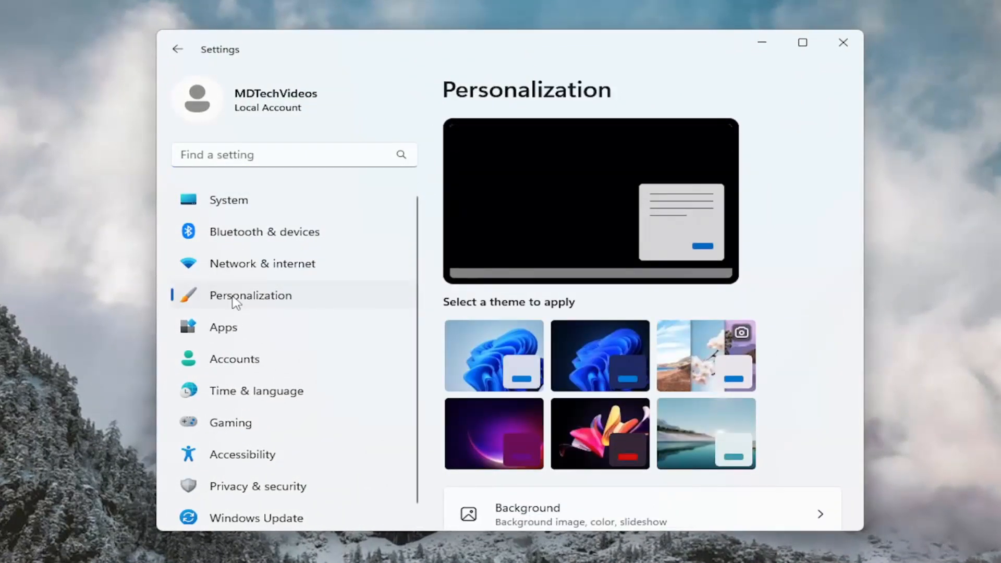
scroll("down", 3)
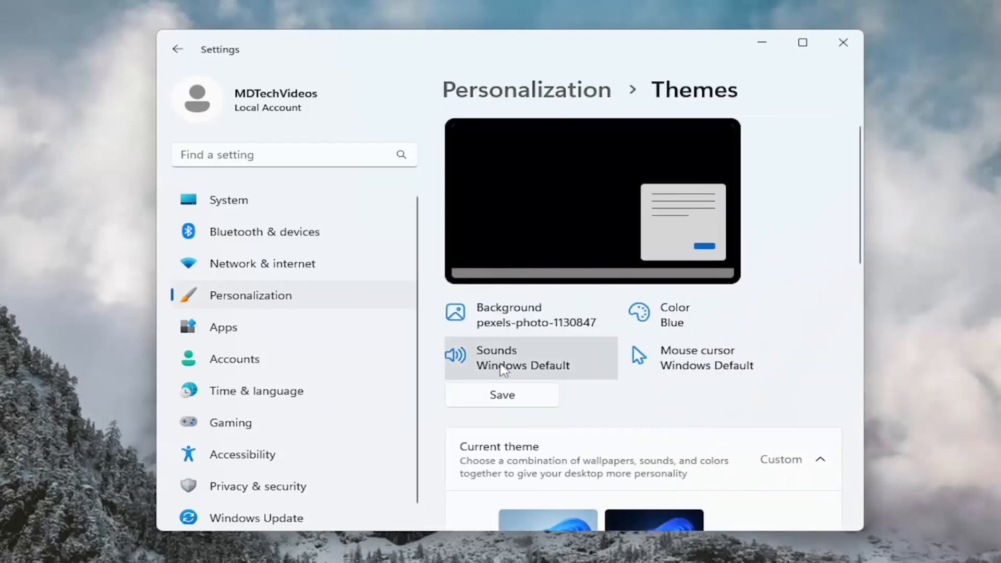
- In the theme's Sound dialog, uncheck 'Play Windows Startup sound' and apply the change
left_click(517, 357)
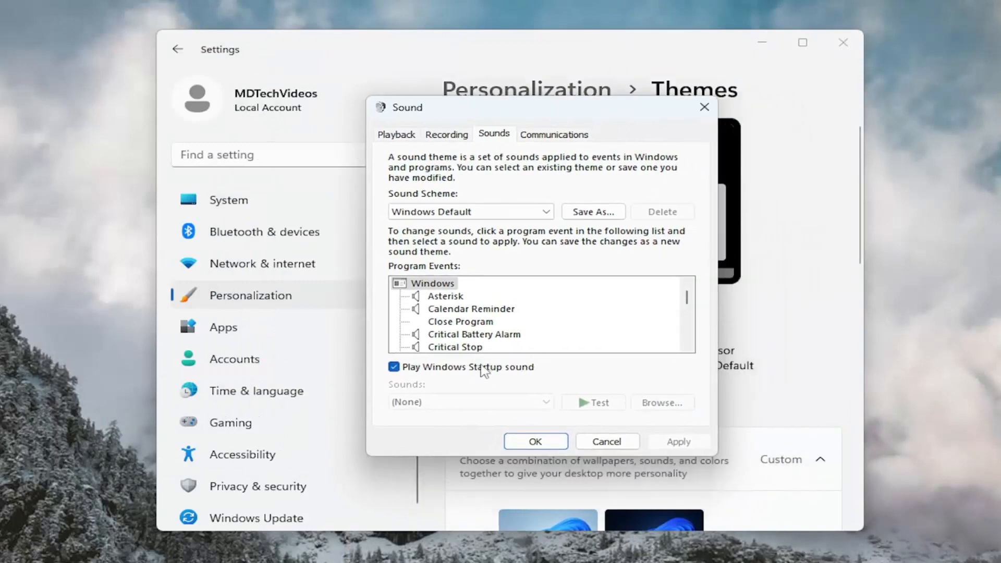
mouse_move(457, 379)
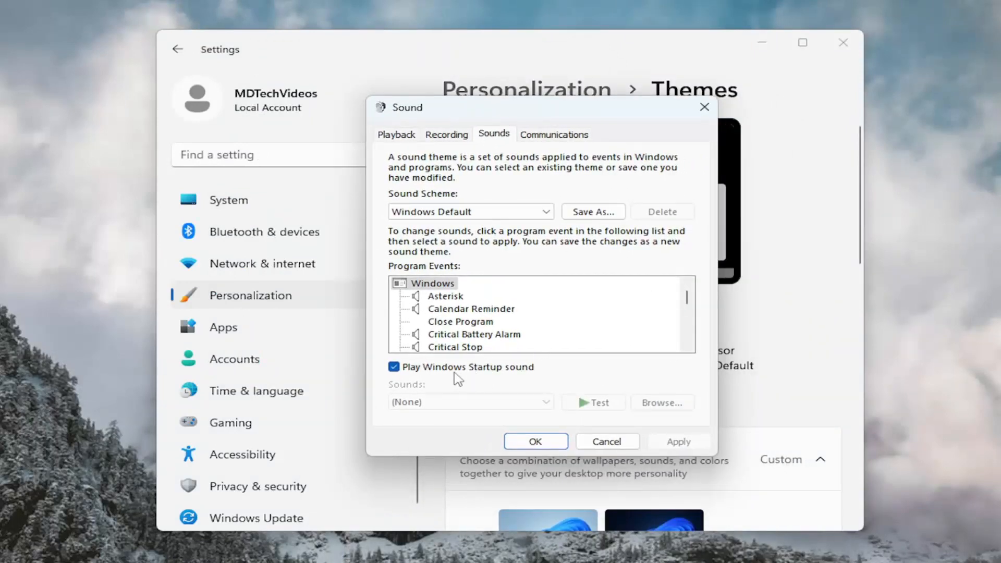
left_click(393, 367)
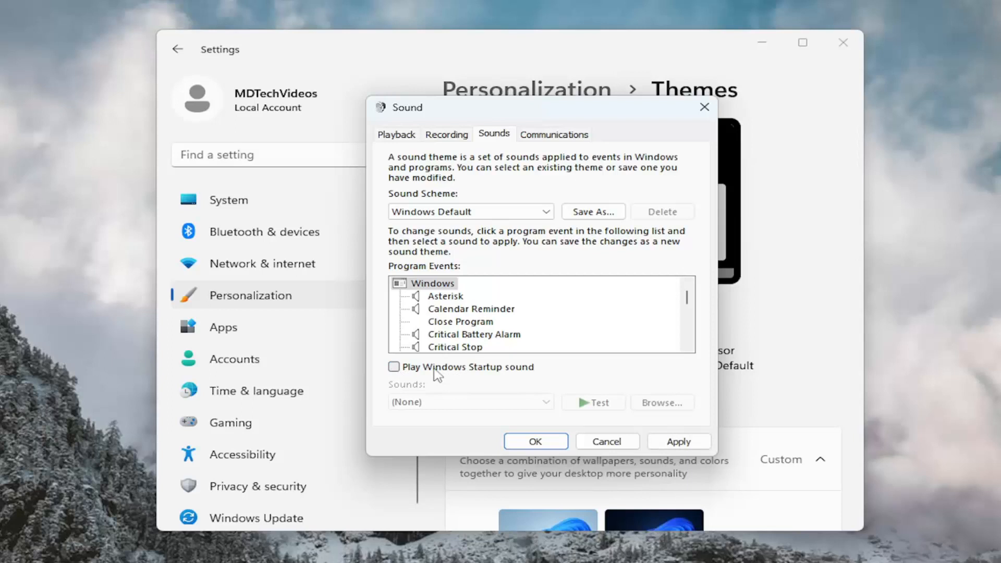
mouse_move(454, 375)
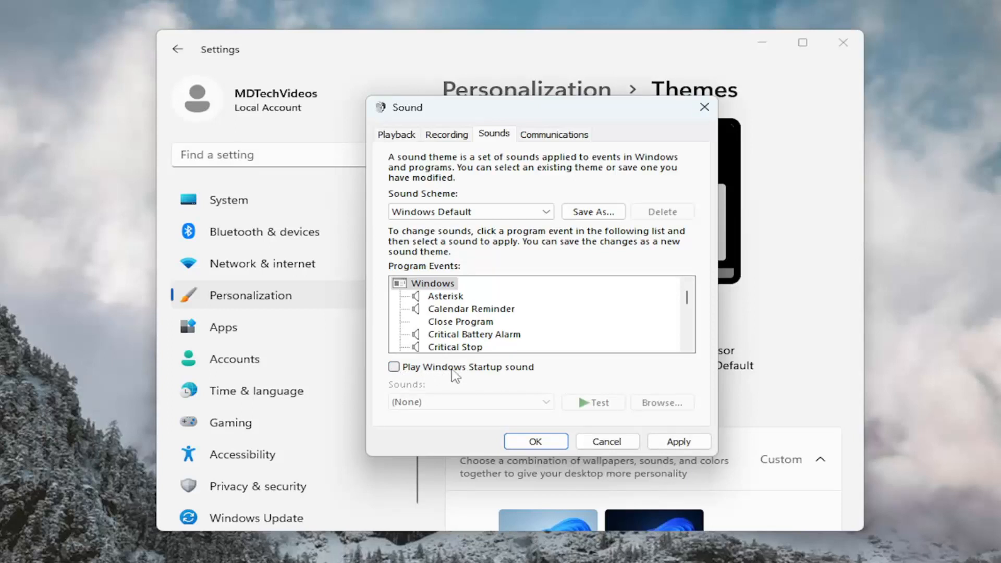
left_click(393, 367)
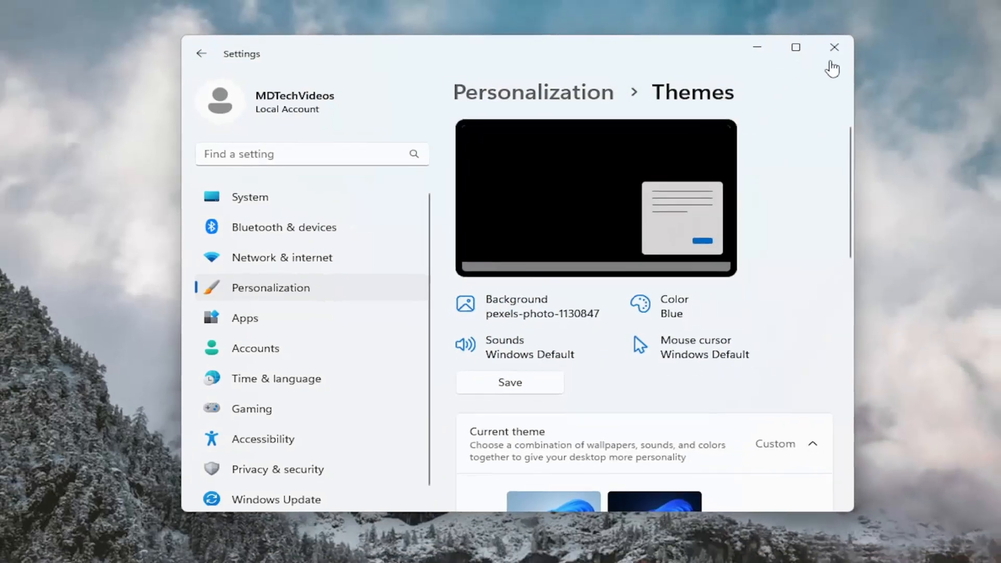
- Close the Settings window to return to the desktop
left_click(832, 47)
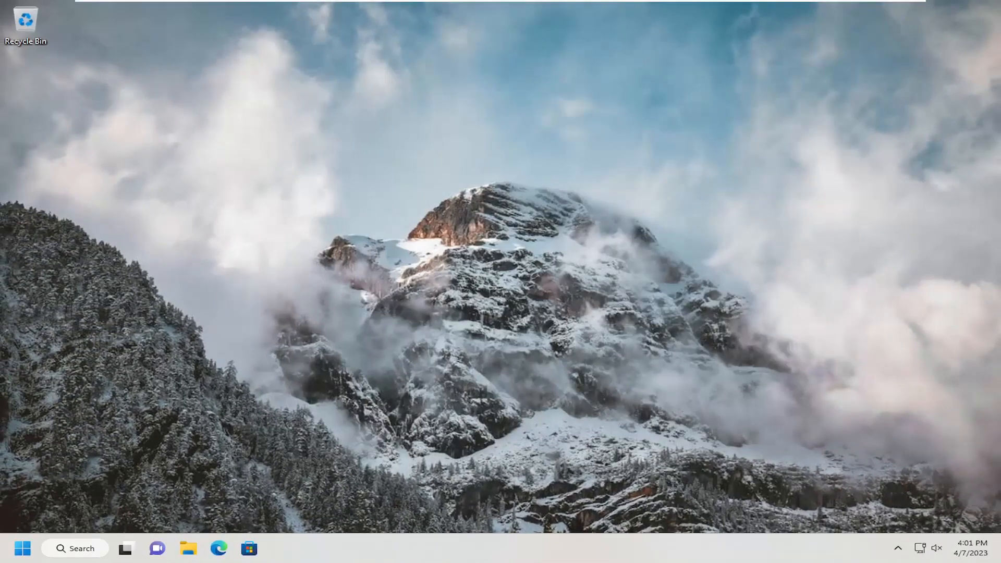